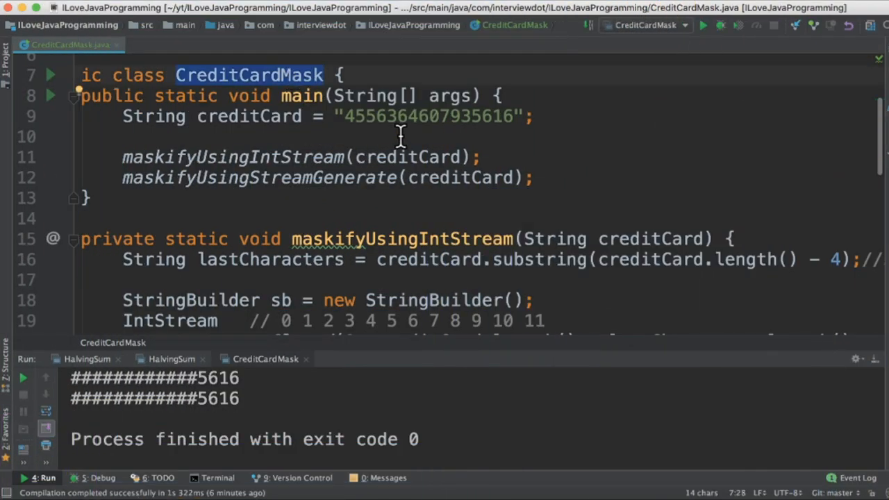
Highlight CreditCardMask, lastCharacters, sb and IntStream while walking through maskifyUsingIntStream.
double_click(428, 117)
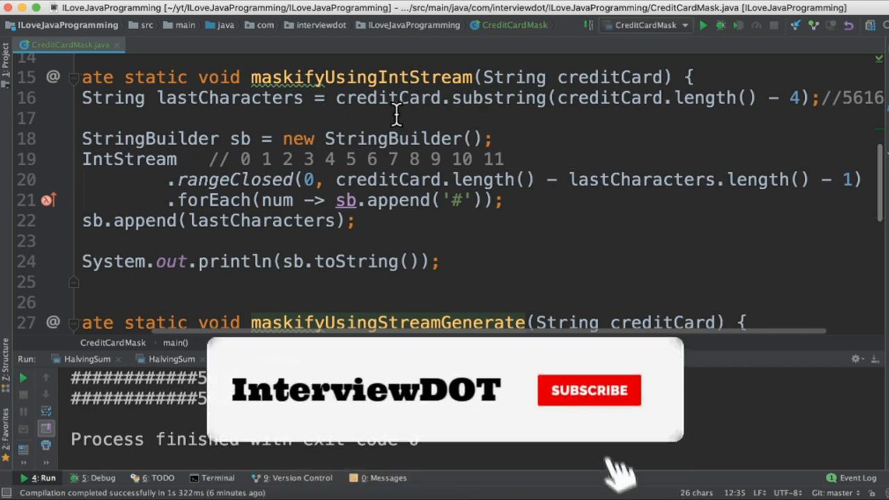
double_click(230, 98)
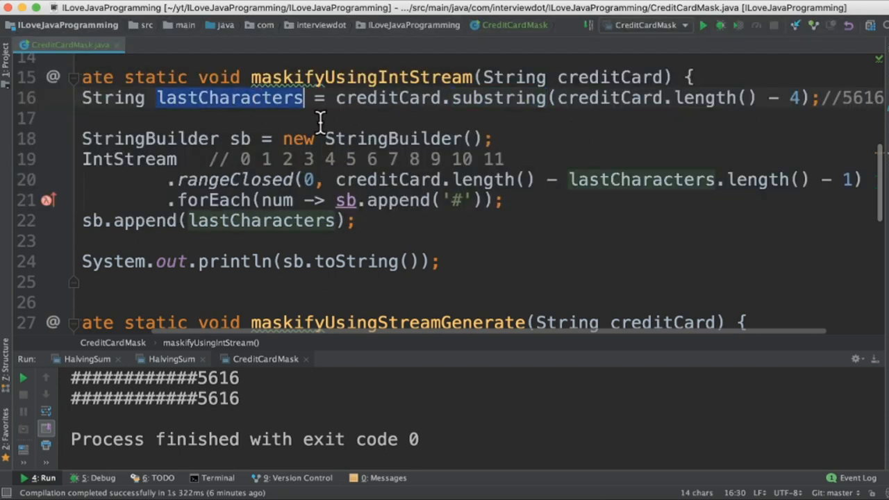
double_click(239, 139)
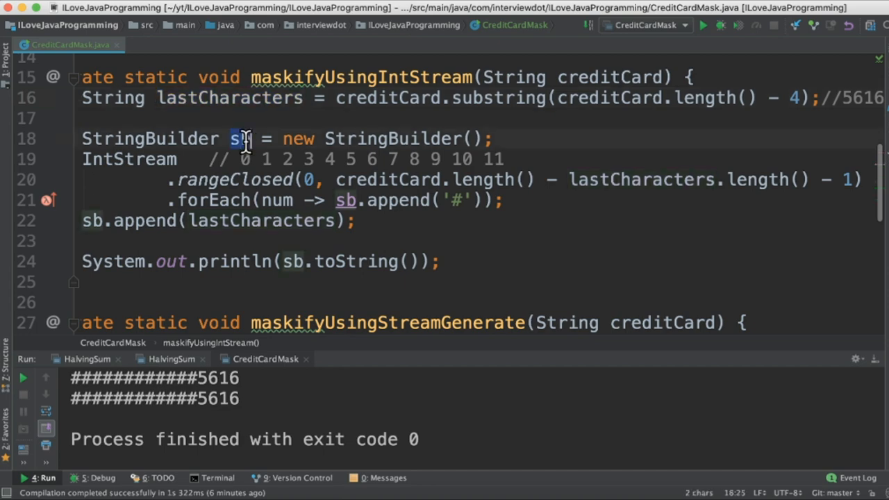
double_click(127, 159)
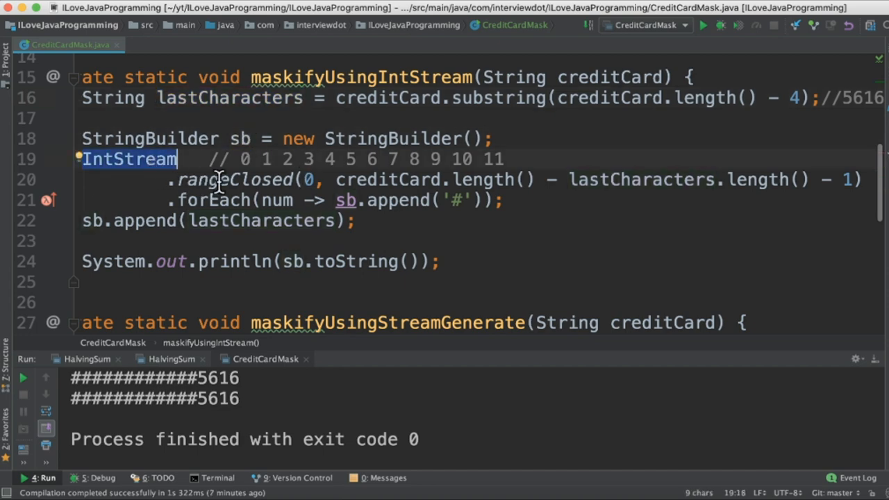
Select the forEach line and annotate it with the twelve-hash //#### comment it produces.
double_click(234, 179)
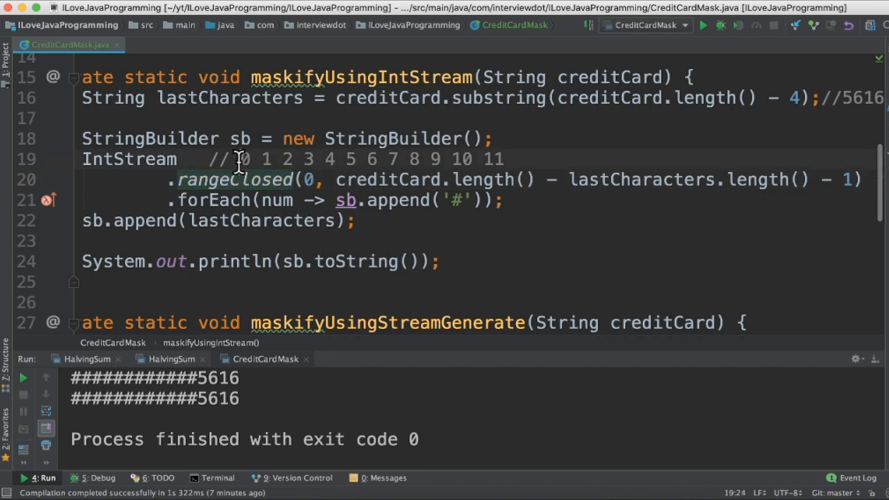
drag(239, 158, 506, 158)
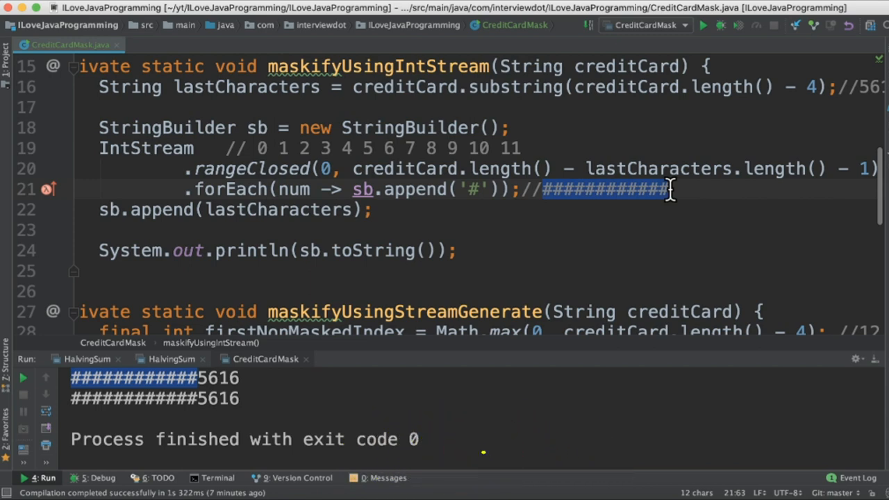
mouse_move(197, 209)
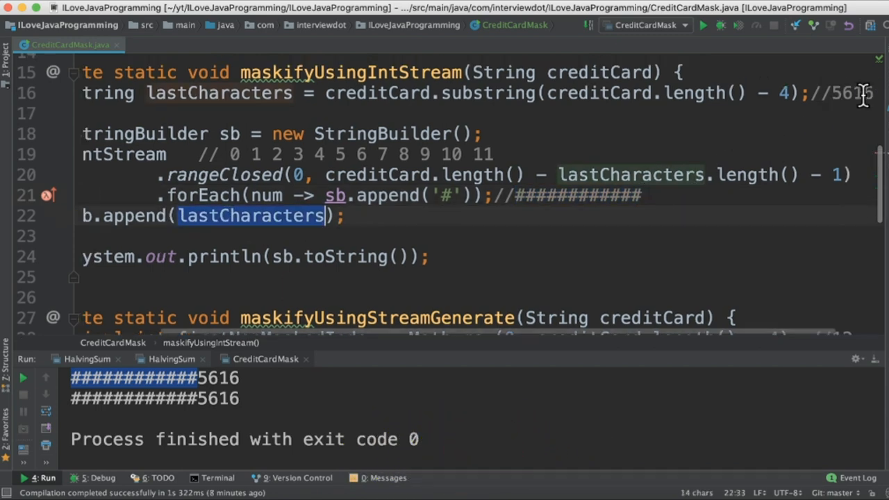
scroll(down, 3)
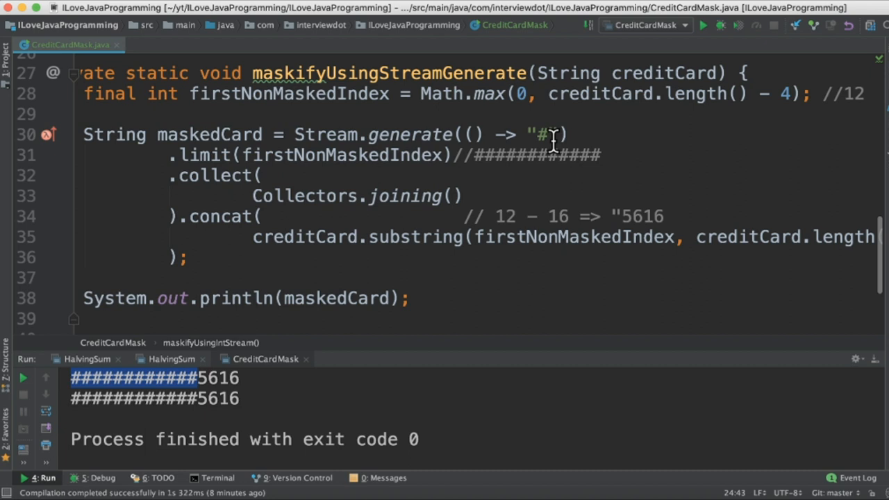
mouse_move(867, 69)
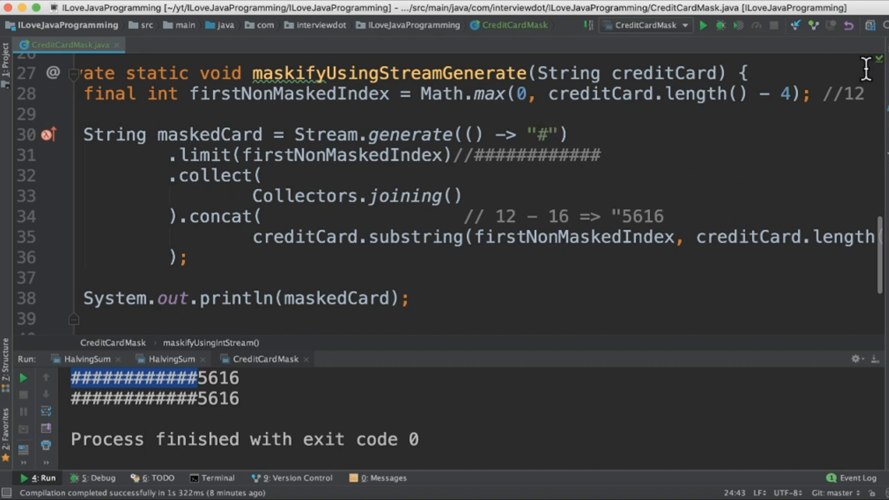
Highlight Stream, generate and firstNonMaskedIndex, then close the comment as 12 - 16 => "5616".
double_click(326, 133)
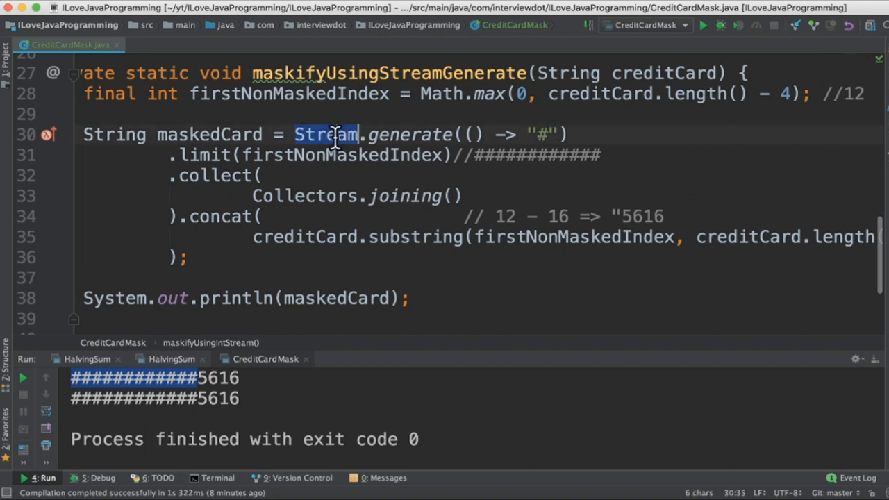
double_click(408, 133)
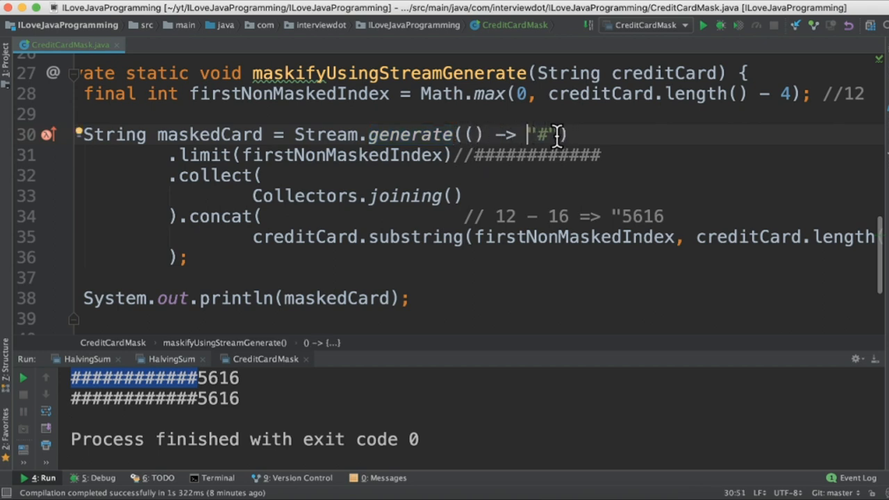
double_click(542, 133)
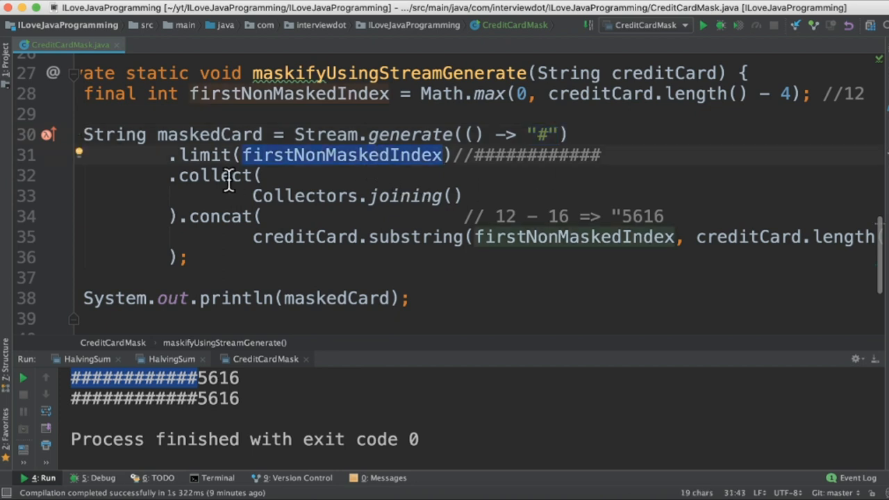
double_click(214, 175)
text(")
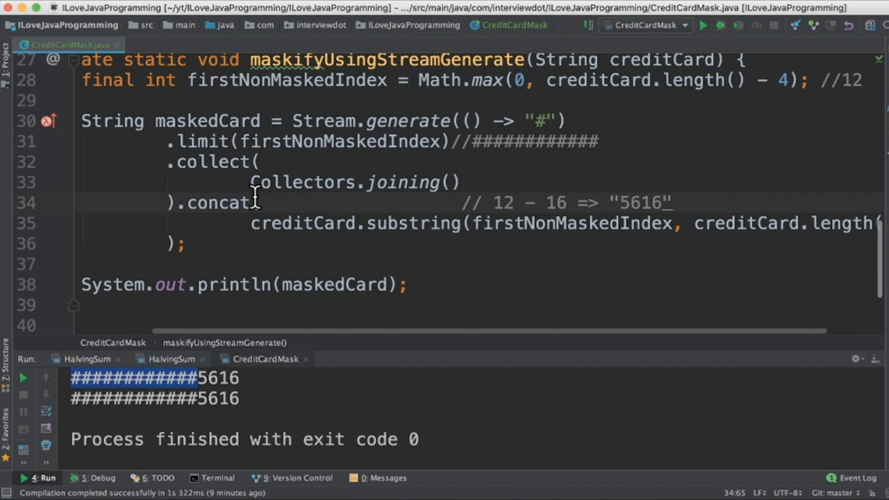
Select the two masked card lines ############5616 in the console output, then deselect them.
double_click(311, 283)
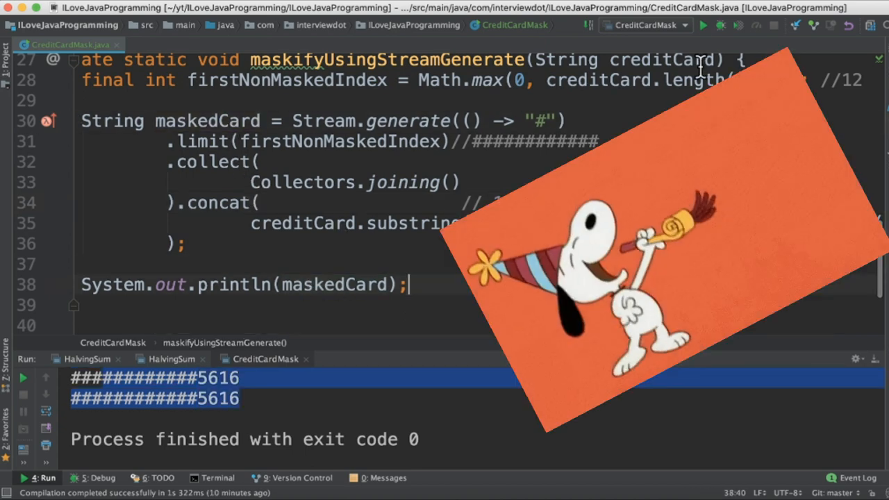
click(292, 397)
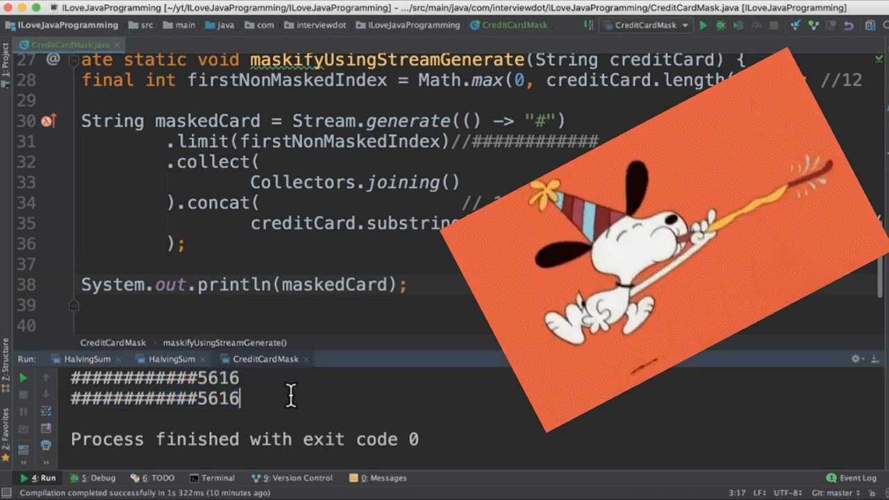